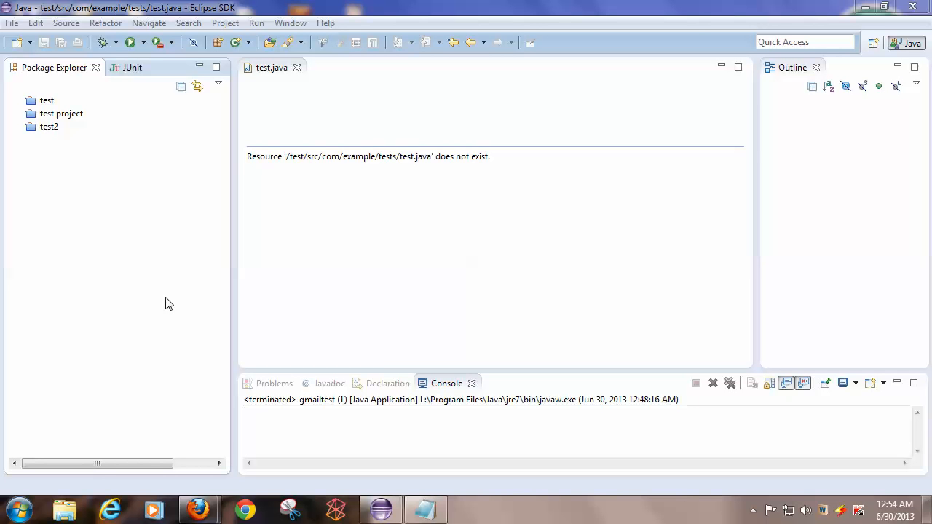
mouse_move(165, 295)
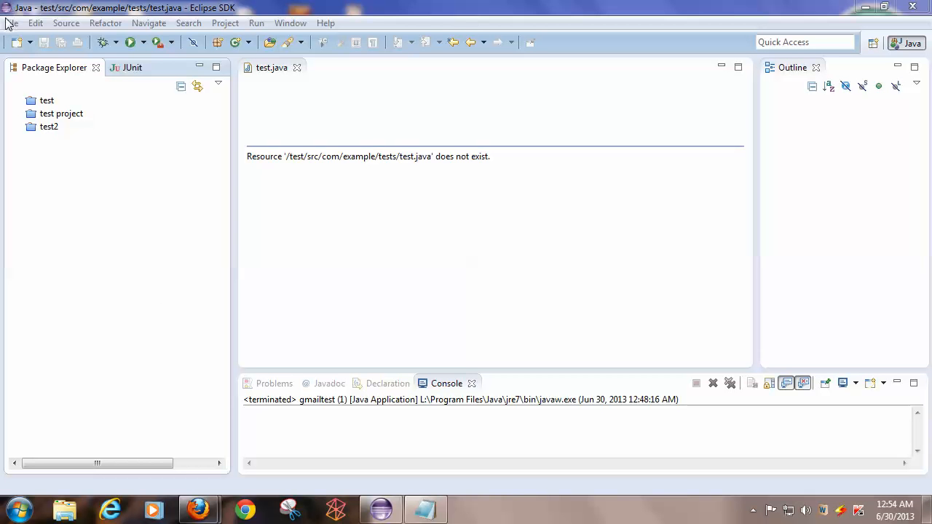
Create a new Java project named 'Tutorial' via File > New > Java Project
click(13, 23)
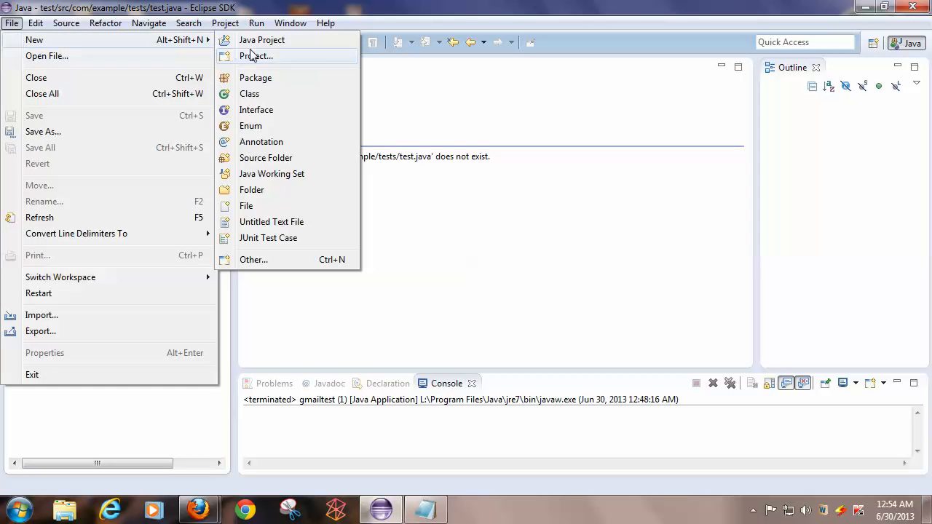
click(261, 40)
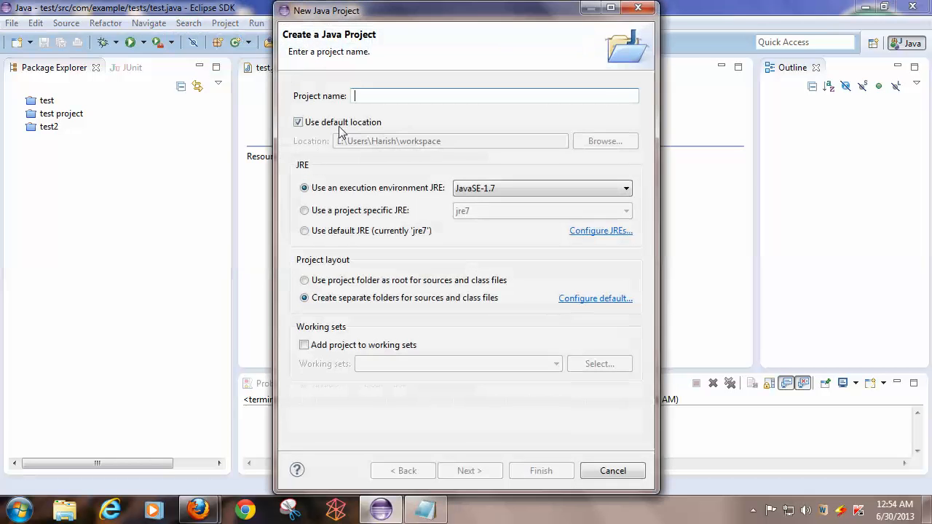
text(Tut)
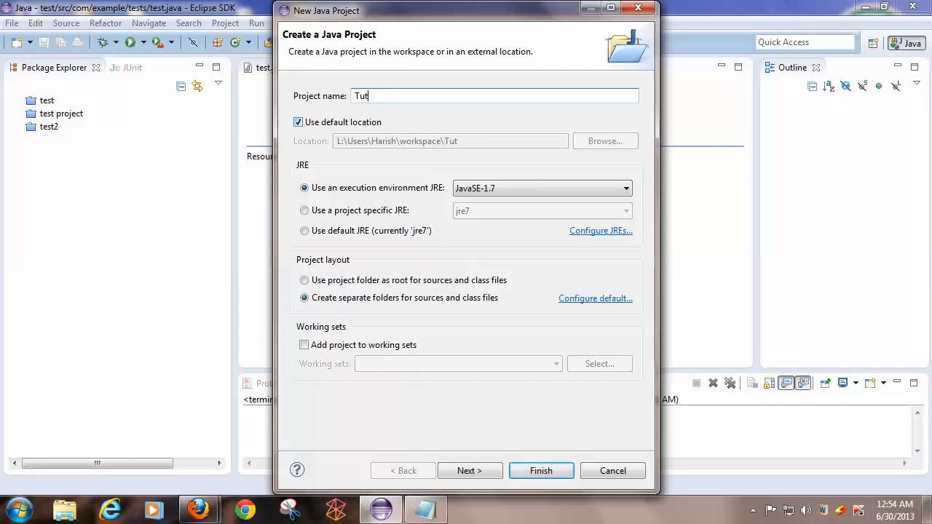
text(orial)
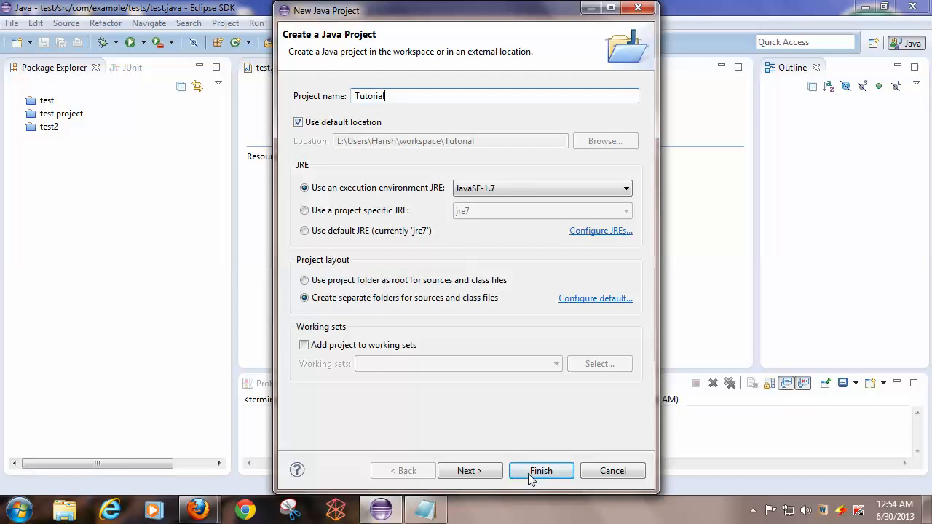
click(541, 471)
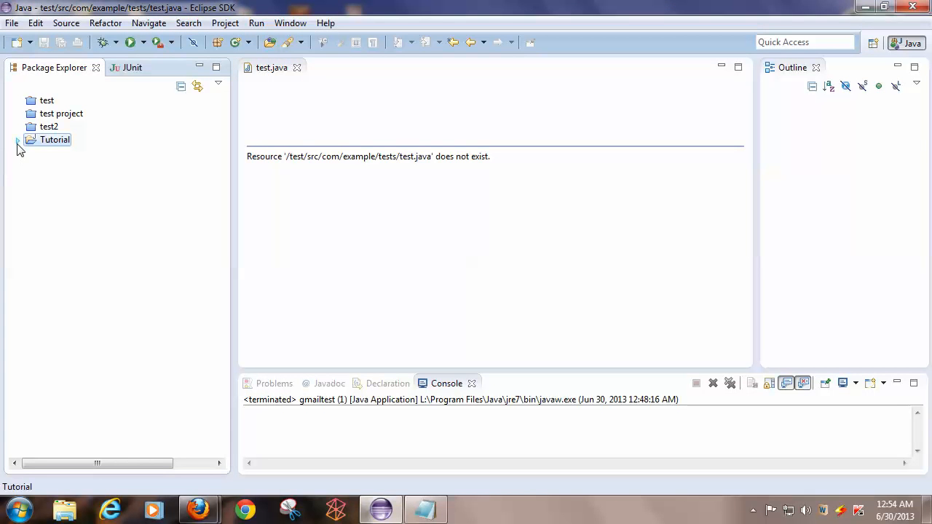
Add the selenium folder JARs and the libs JARs to Tutorial's build path as external JARs
right_click(54, 139)
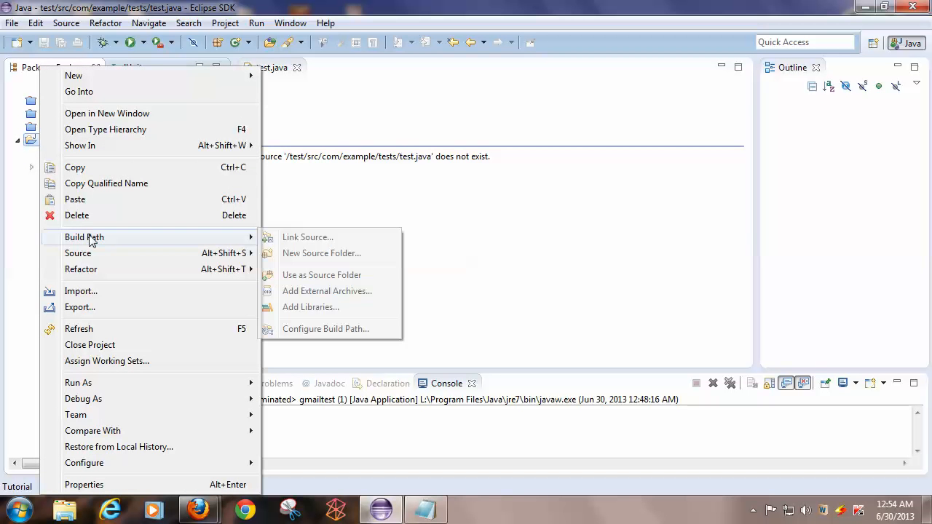
mouse_move(300, 329)
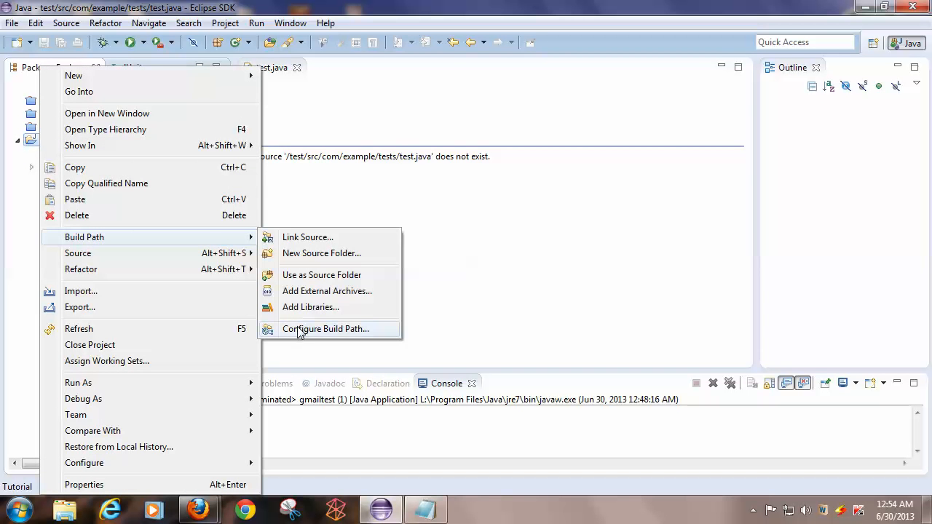
click(326, 329)
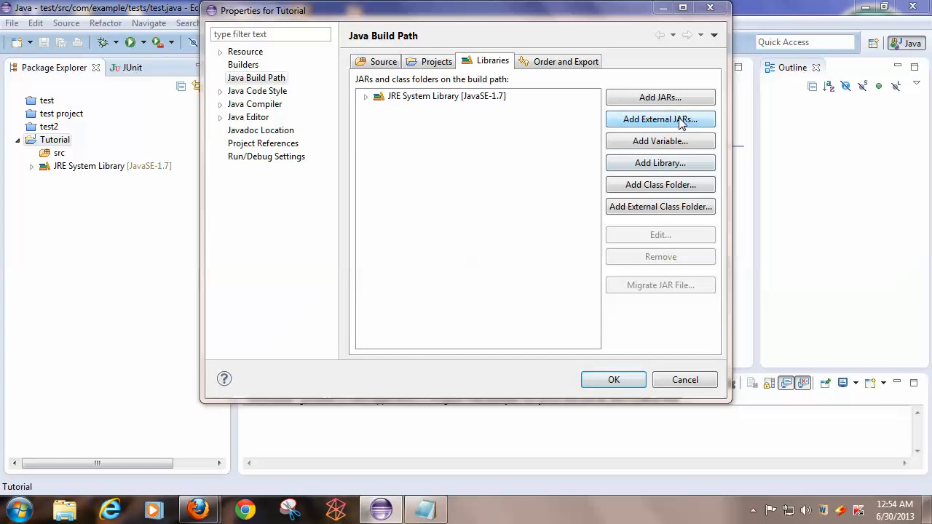
click(660, 118)
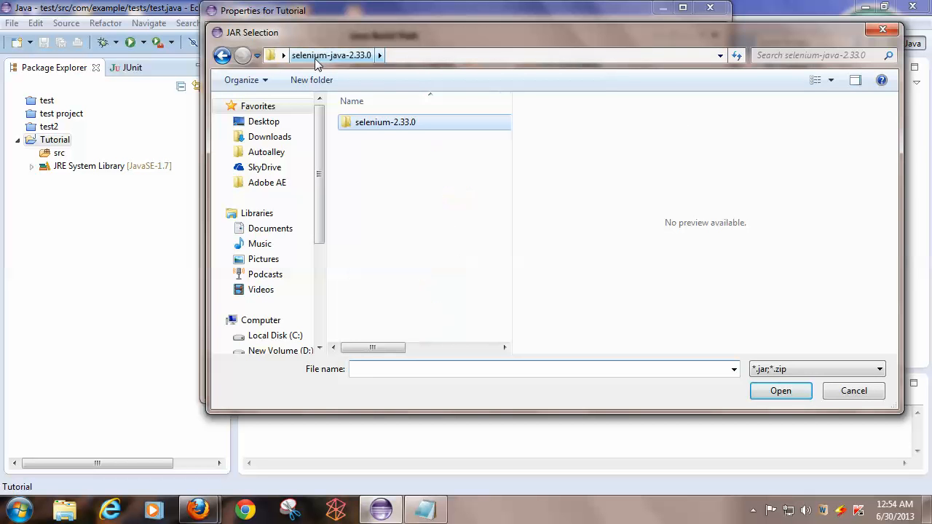
double_click(385, 121)
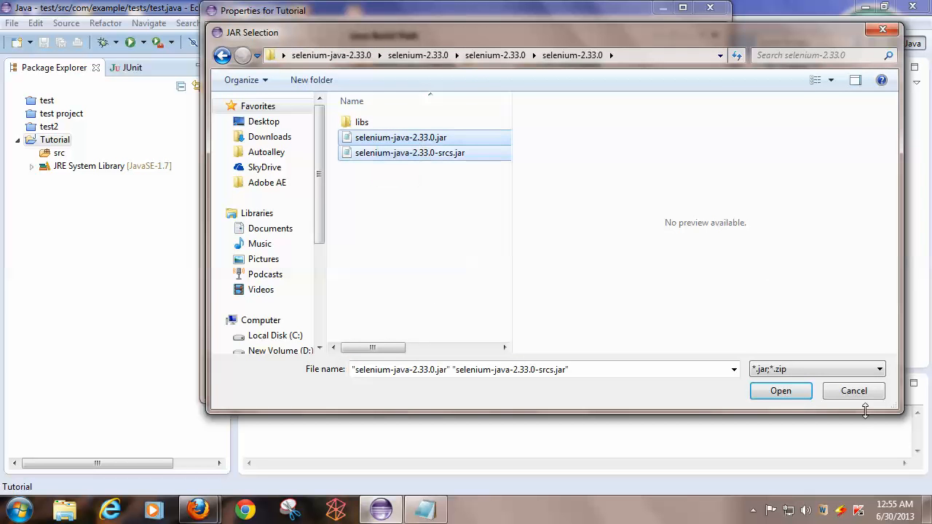
click(780, 391)
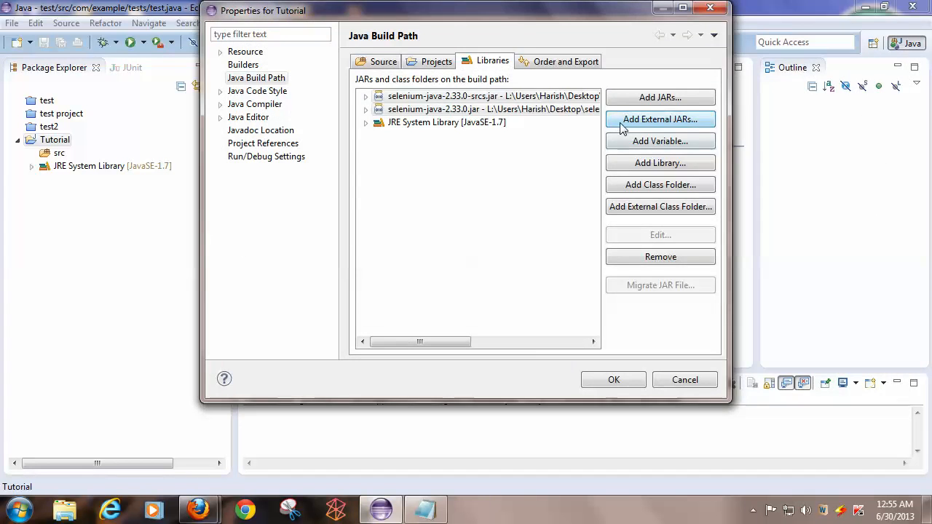
click(660, 119)
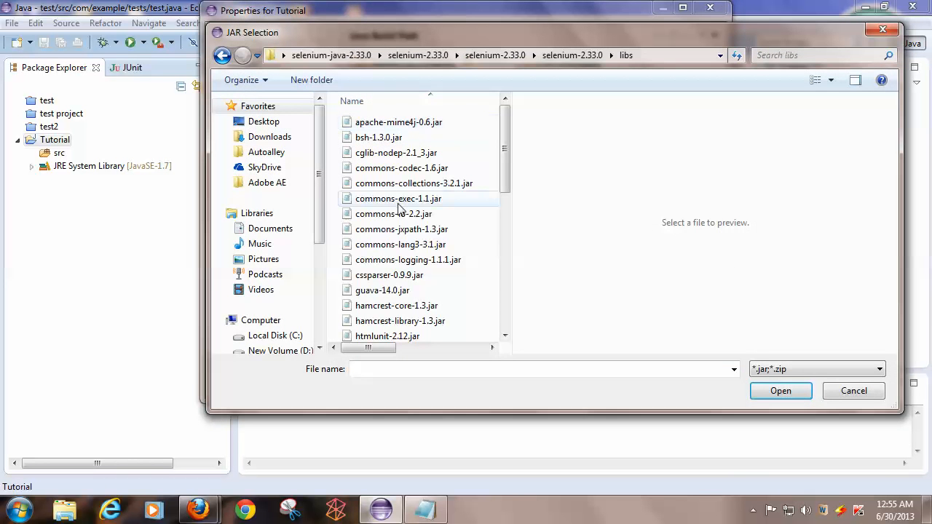
click(781, 390)
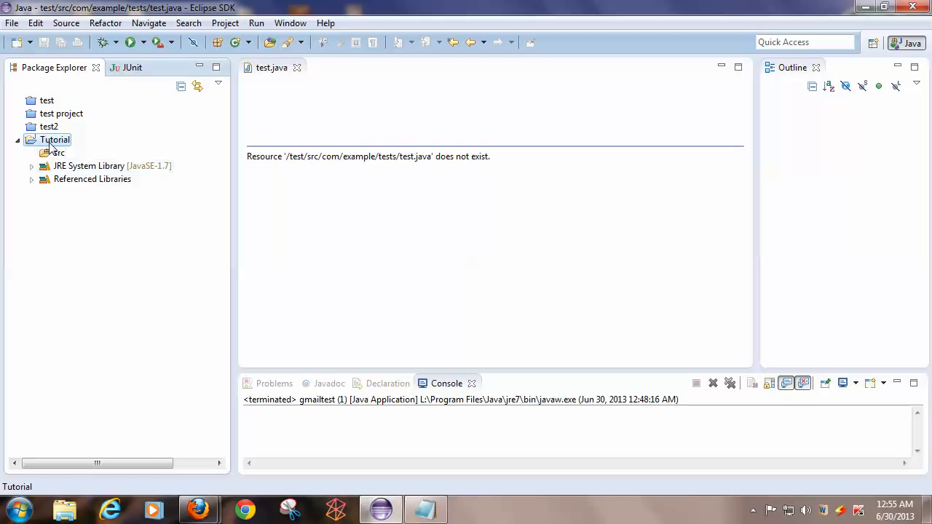
Create class 'gmailtest' with a main method stub in the Tutorial project
right_click(55, 140)
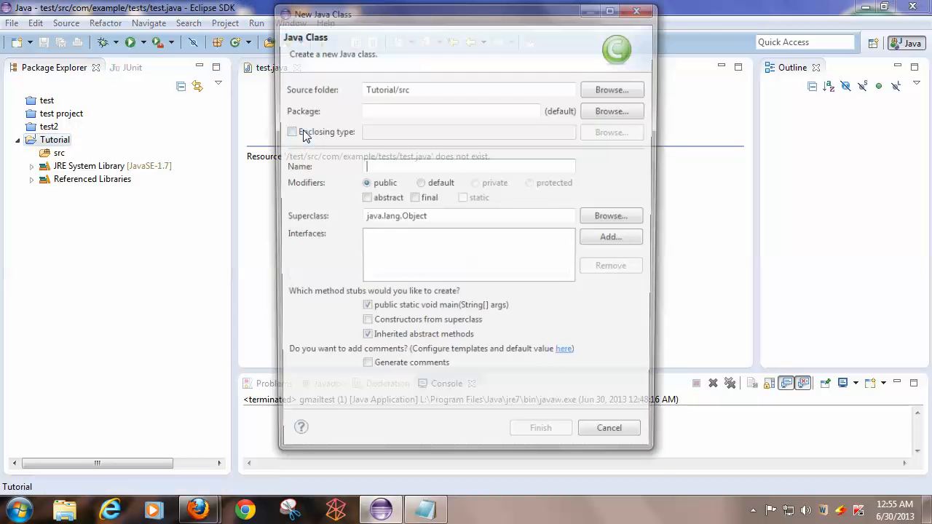
text(T)
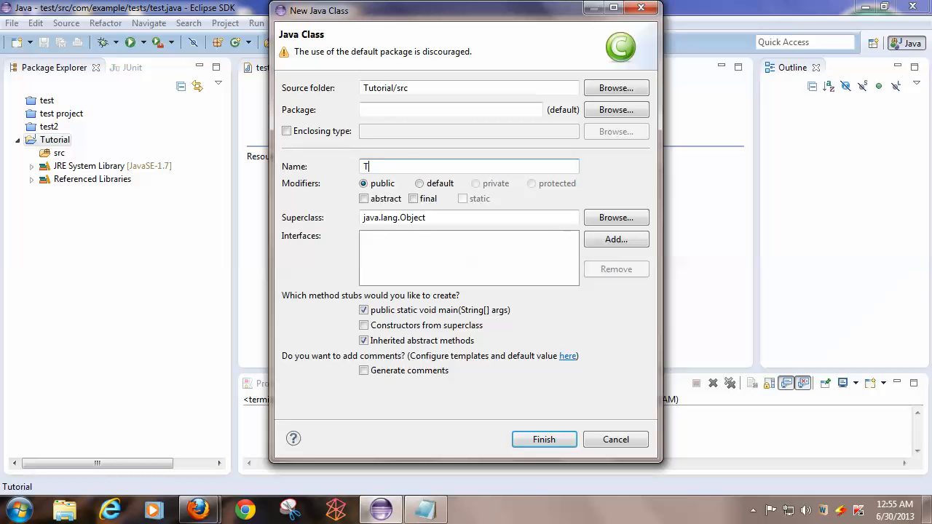
text(gmailtest)
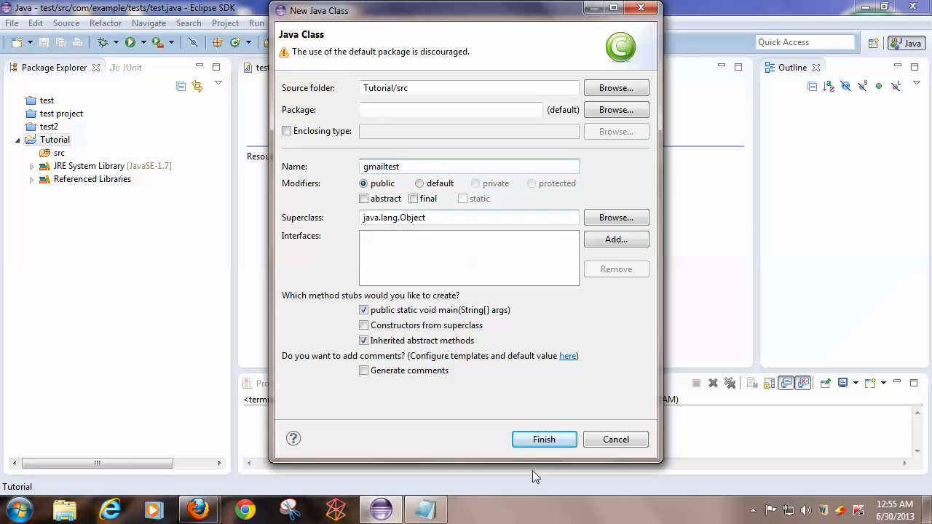
click(544, 440)
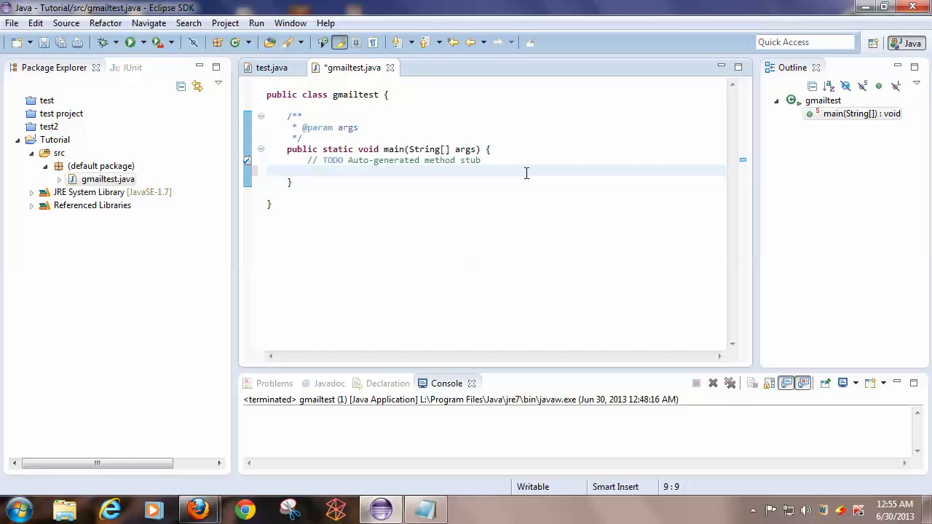
Write 'WebDriver driver = new FirefoxDriver();' inside gmailtest's main method
text(WebDriver)
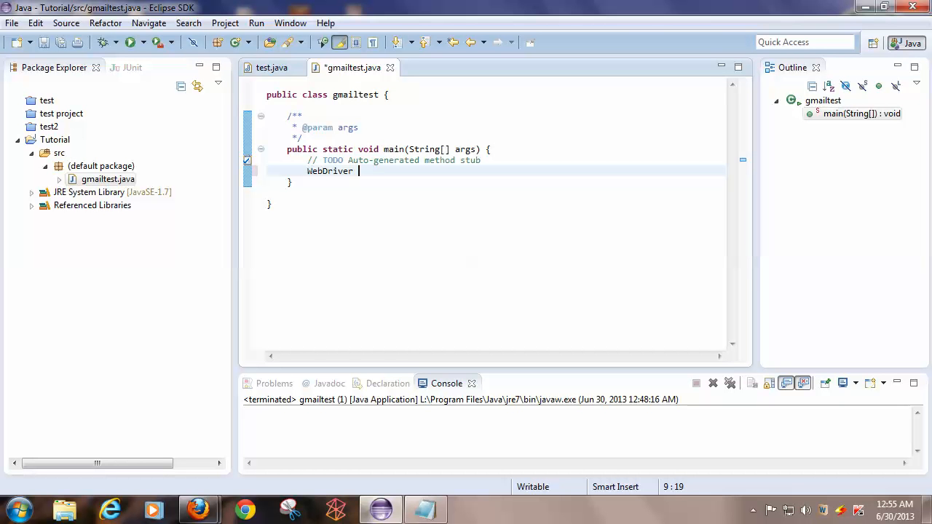
text(driver = n)
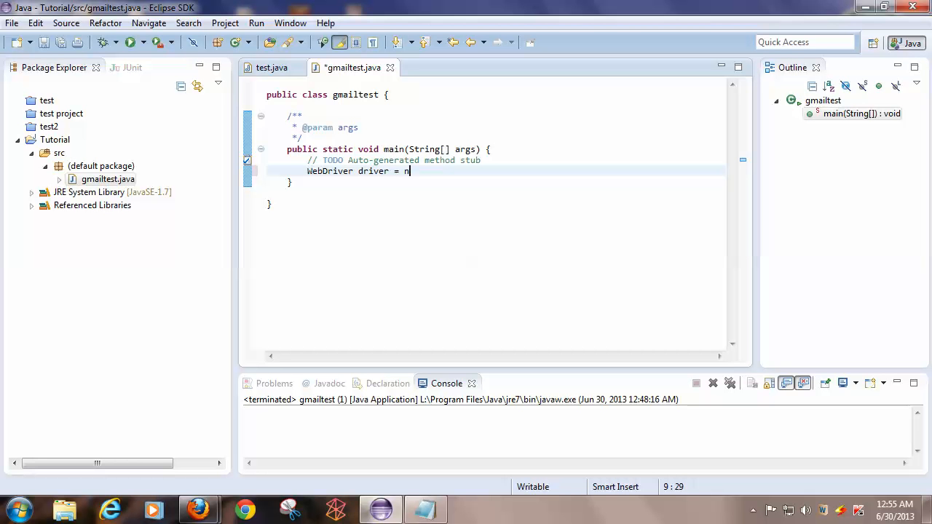
text(ew Firefox)
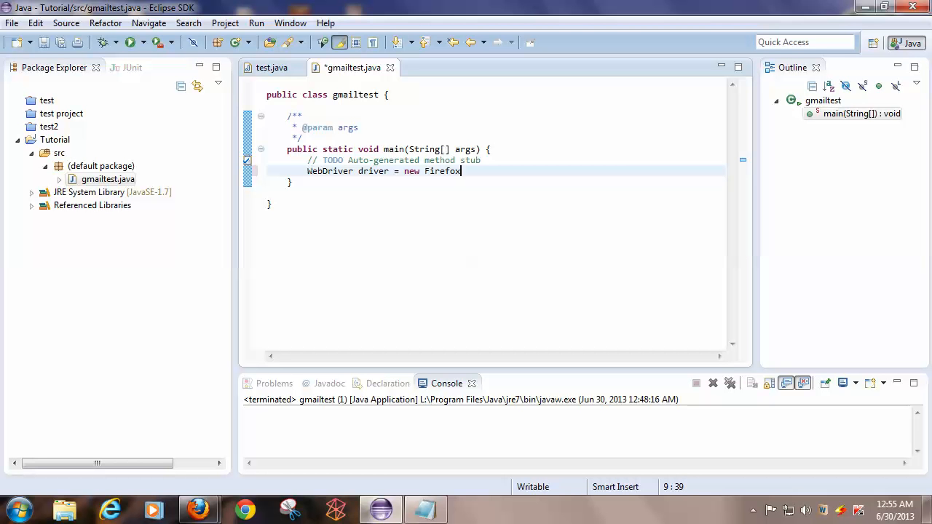
text(Driver();)
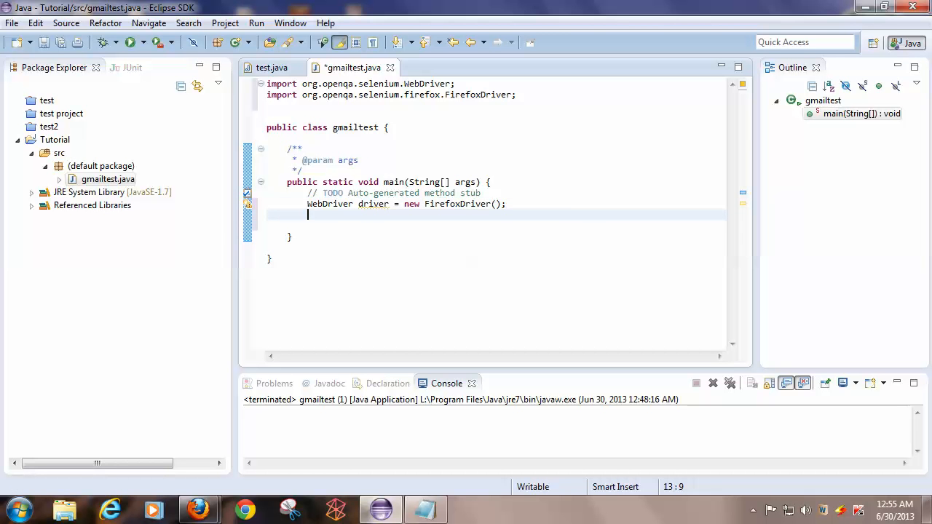
text(driver)
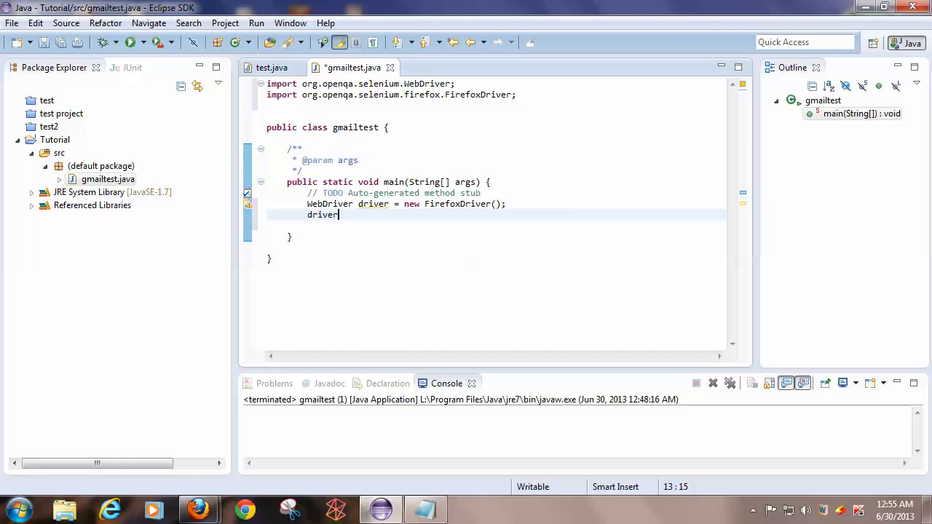
text(.)
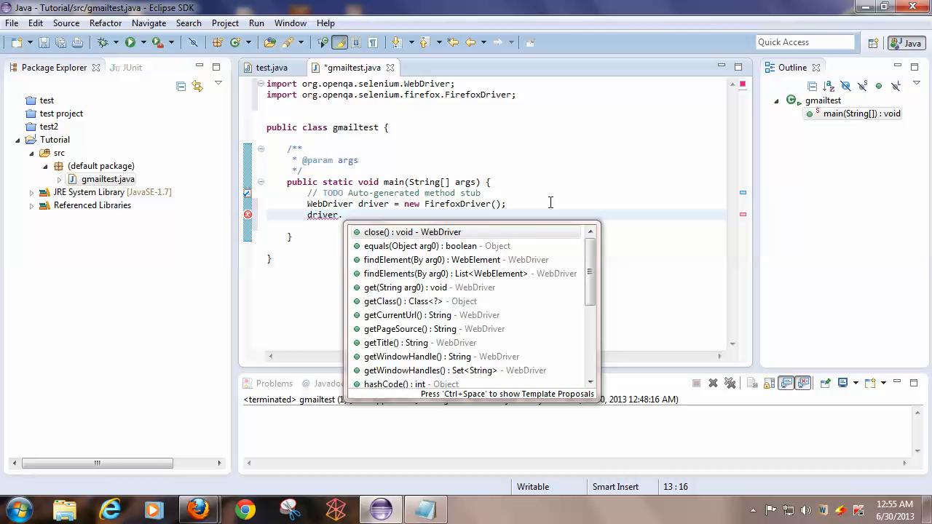
text(gt)
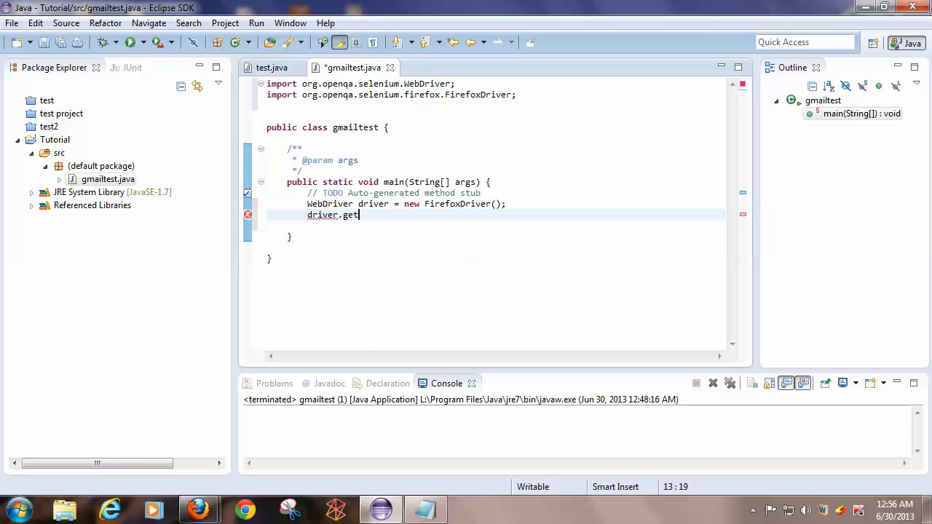
text((h)
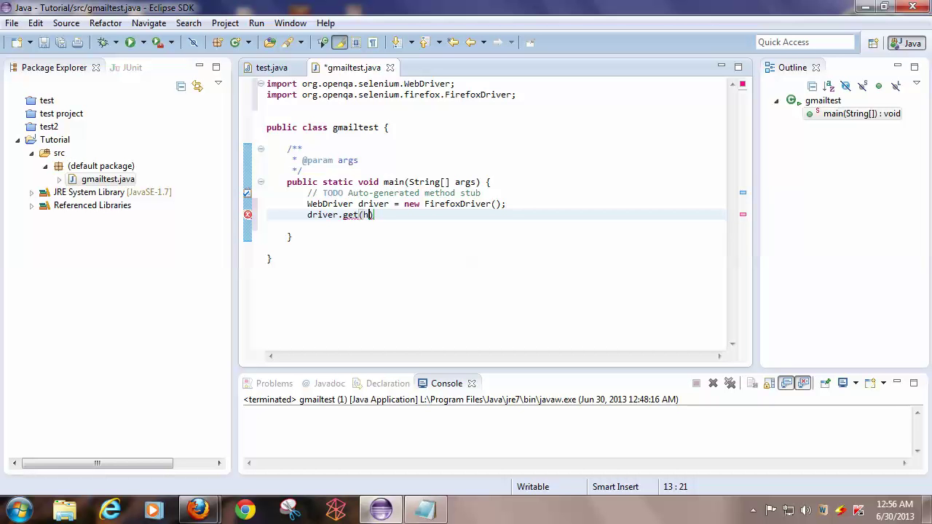
key(BackSpace)
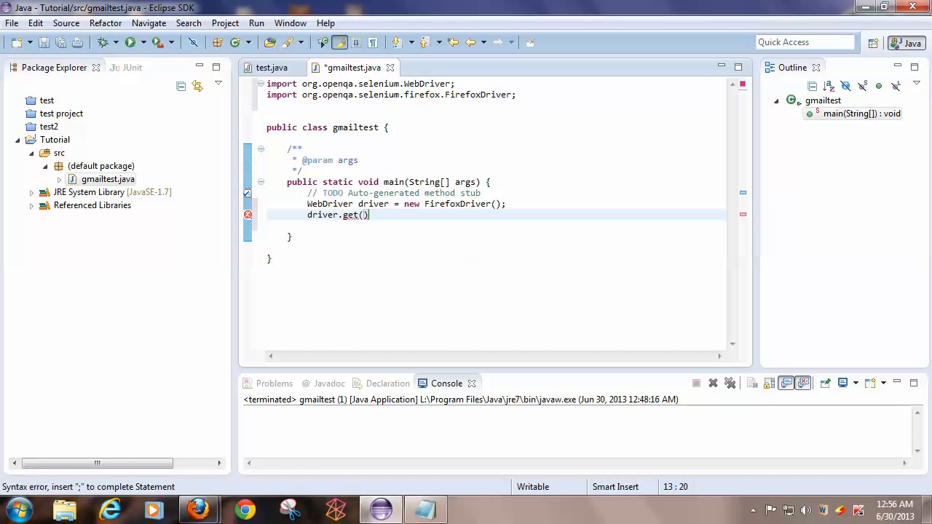
text("")
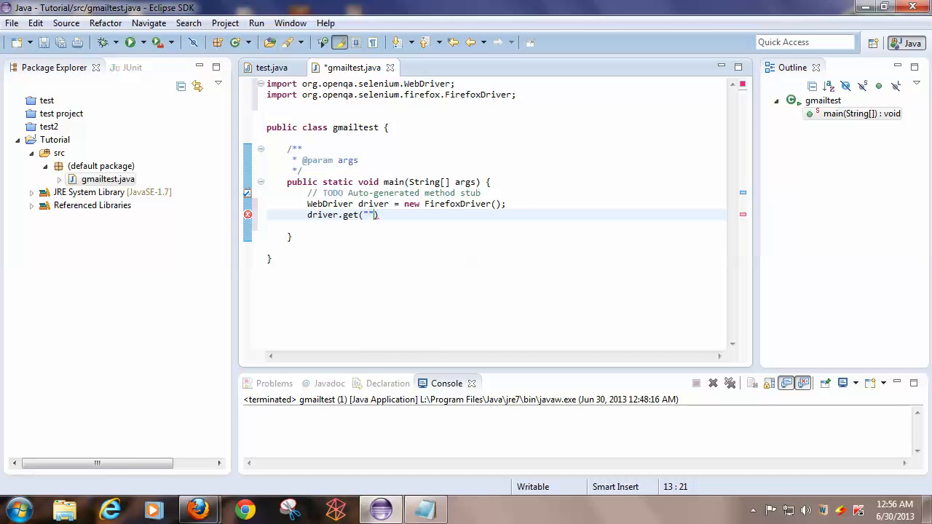
text(http://gmail.)
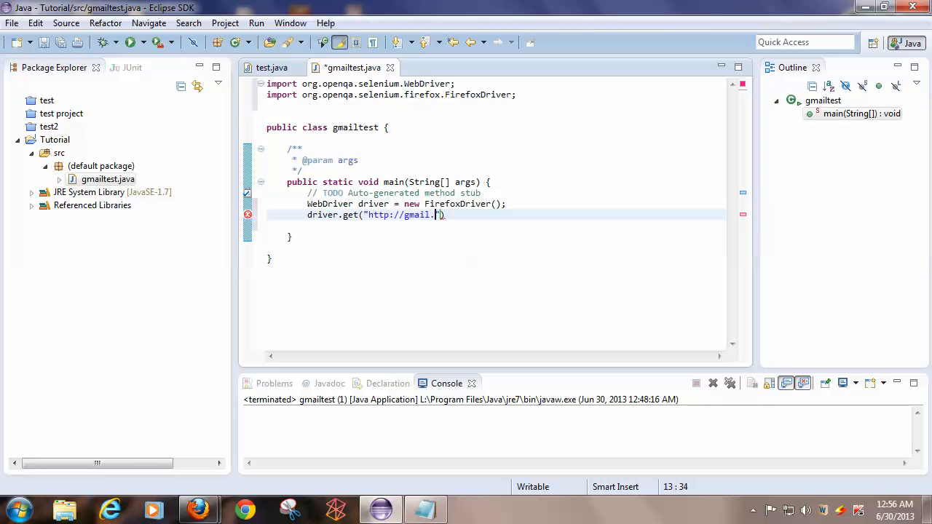
text(com");)
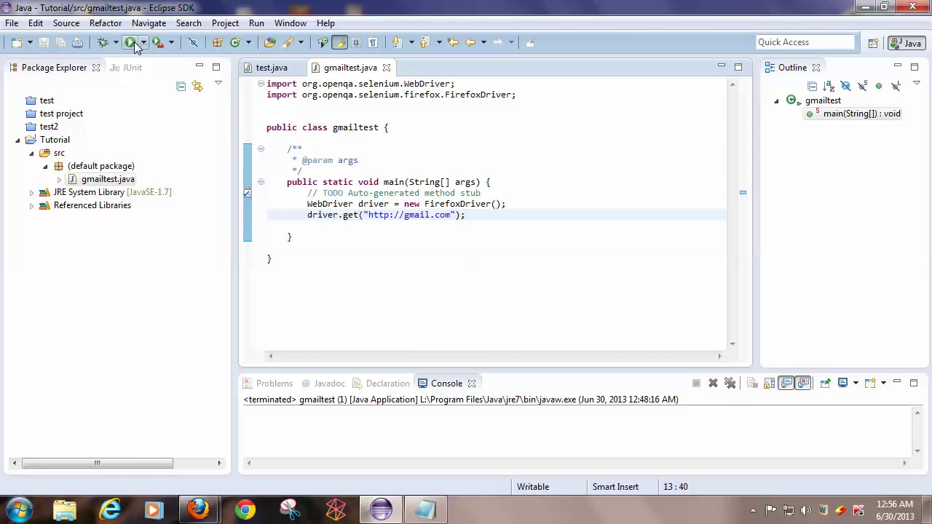
Run gmailtest from the toolbar so Firefox opens the Gmail sign-in page
click(130, 43)
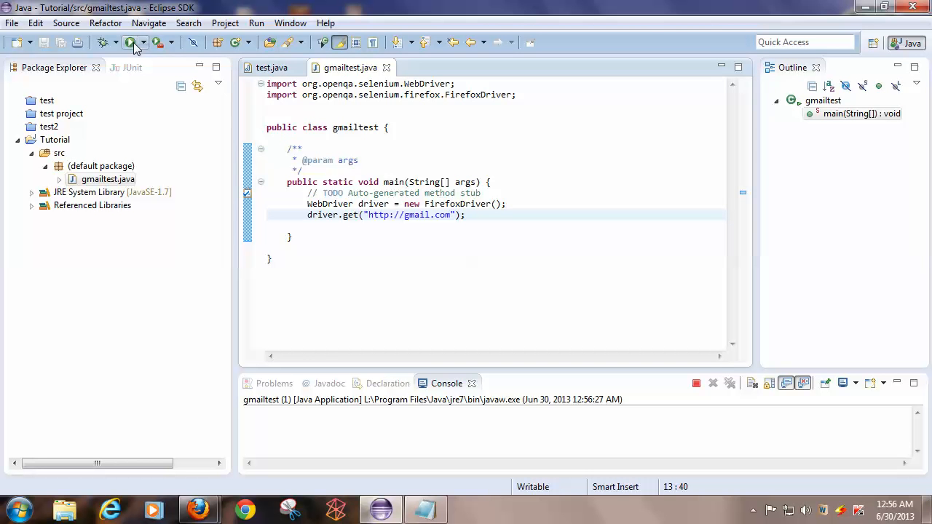
click(130, 42)
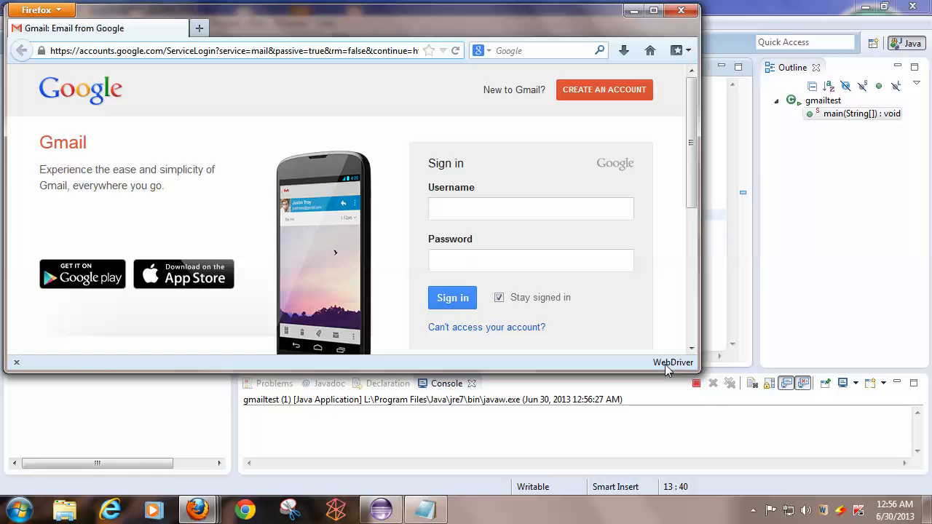
mouse_move(656, 374)
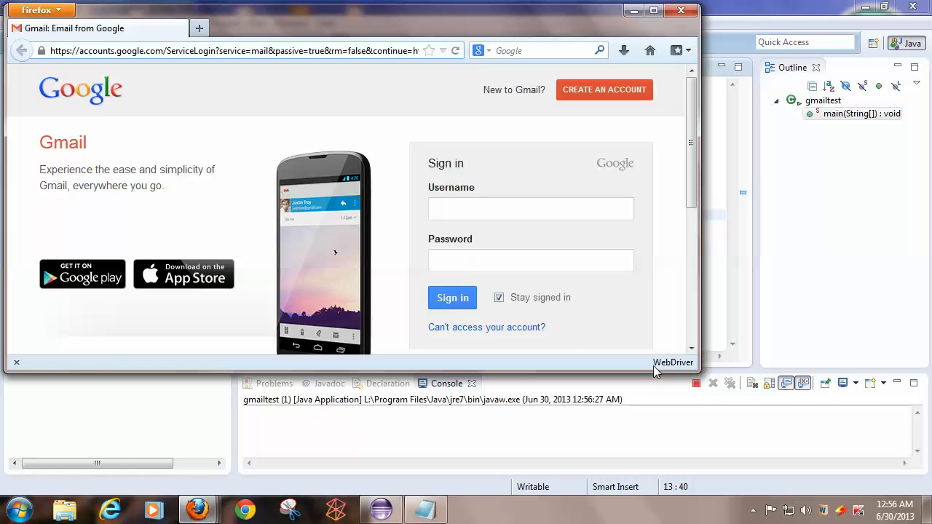
mouse_move(681, 391)
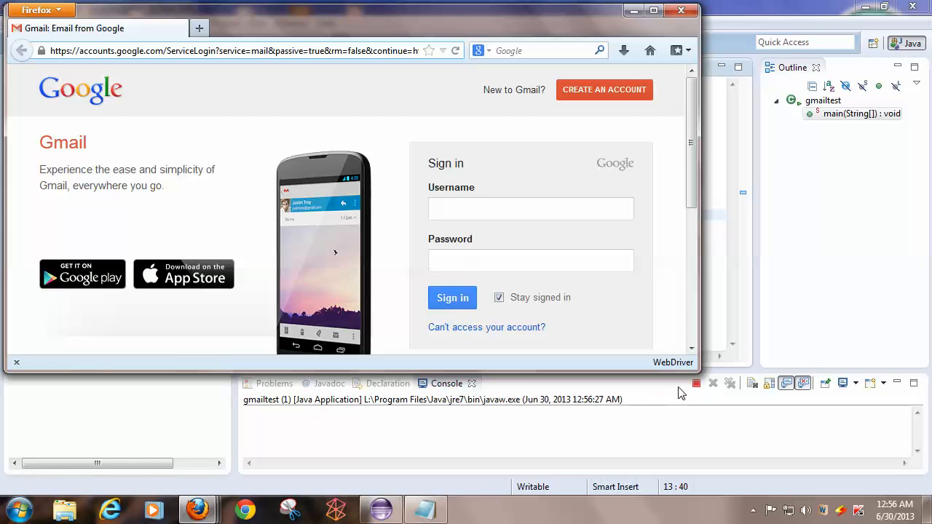